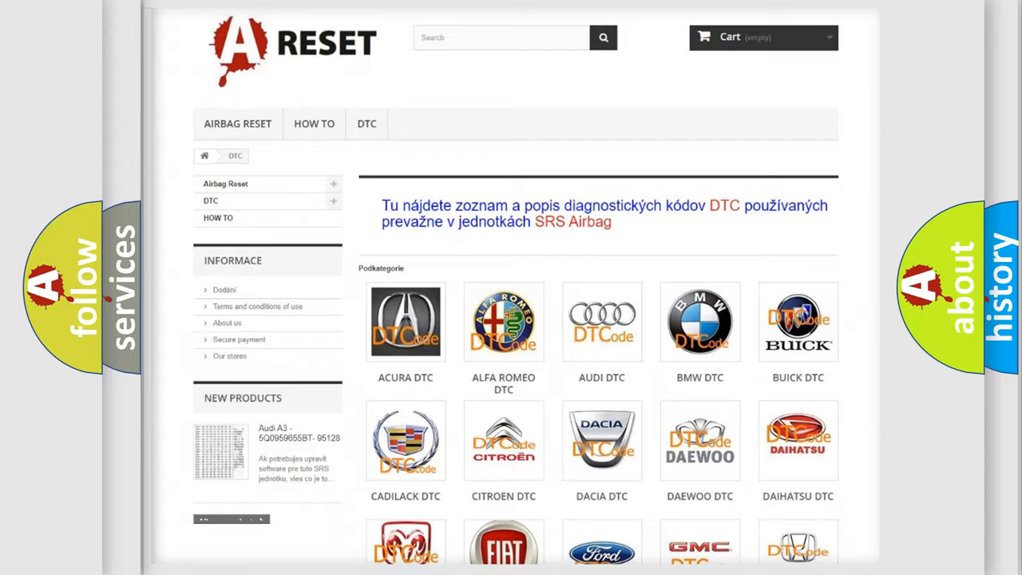
Step: Scroll down the DTC catalogue page toward the TOYOTA DTC entry
scroll("down", 3)
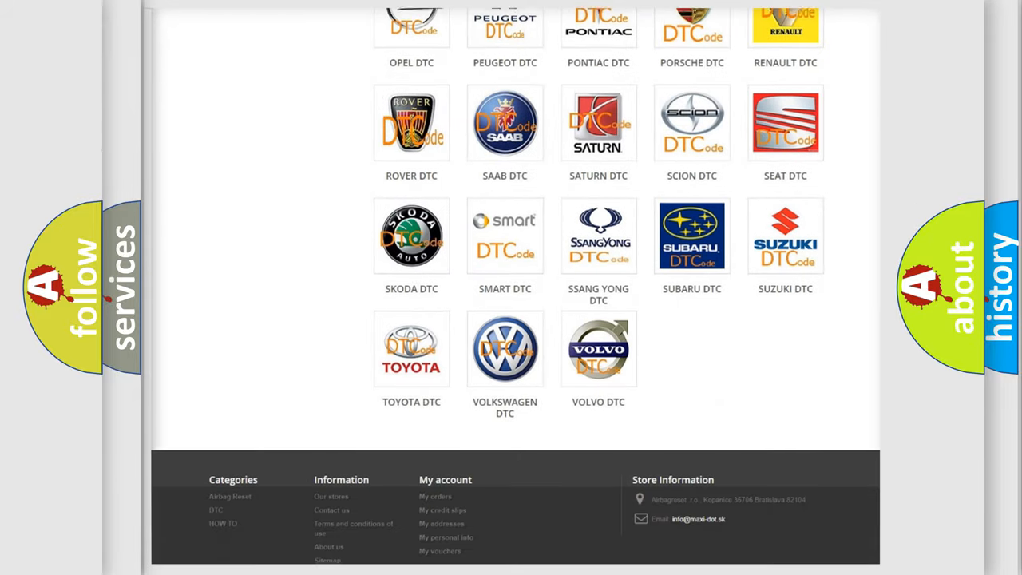
scroll("down", 3)
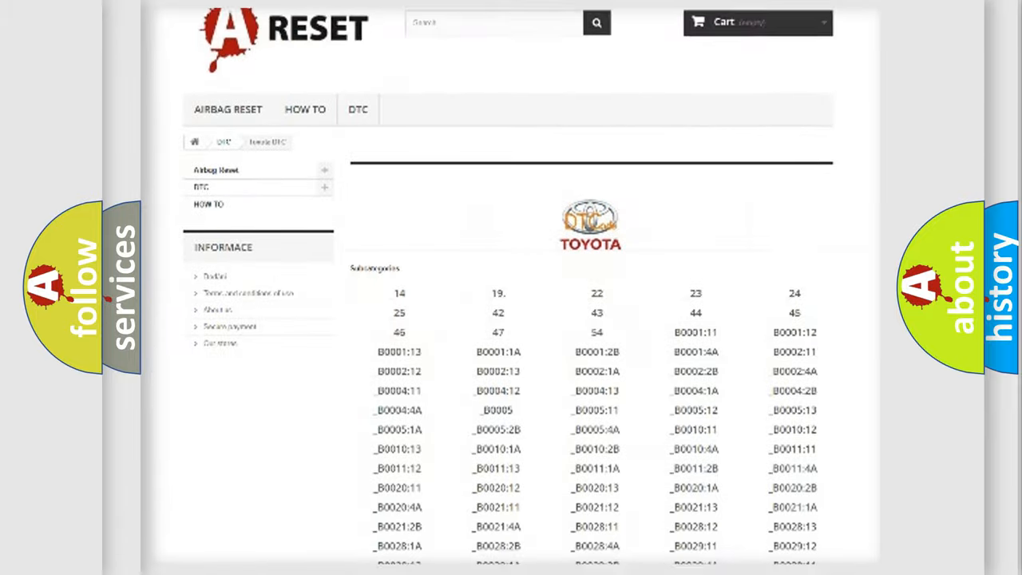
scroll("down", 3)
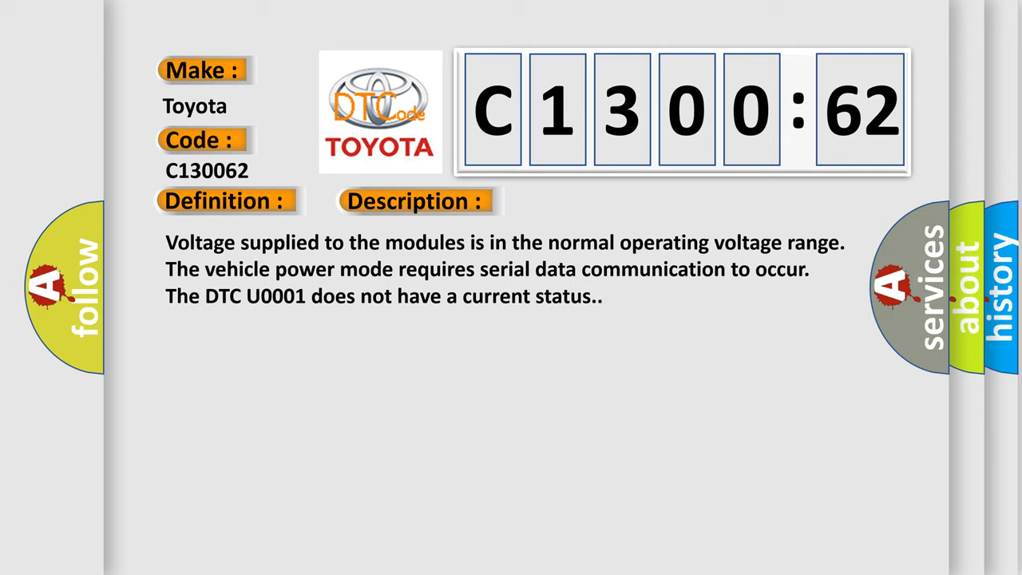
Step: Advance the presentation to the Cause section for C130062: poor connection, improper power, signal compare failure
left_click(587, 201)
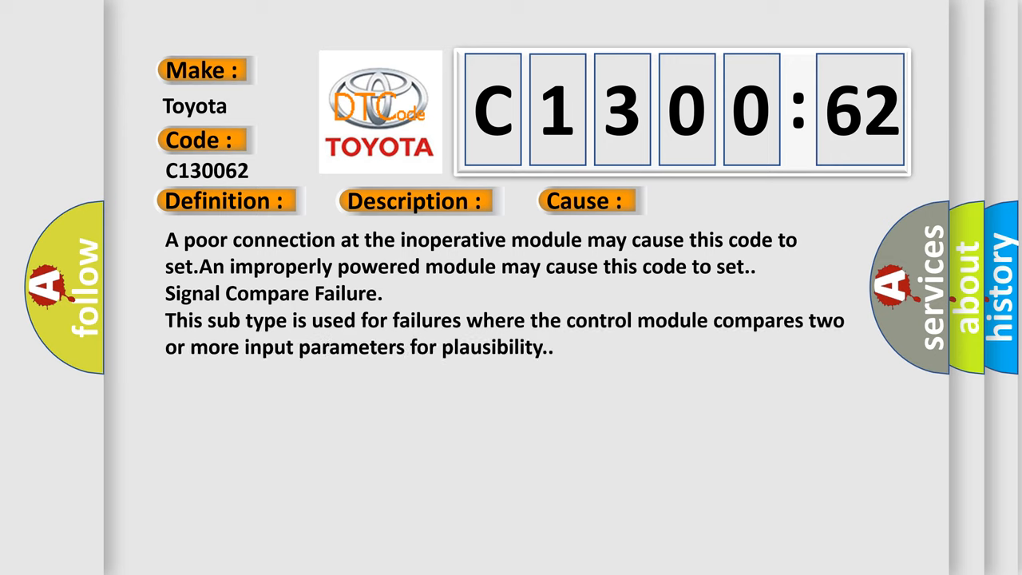